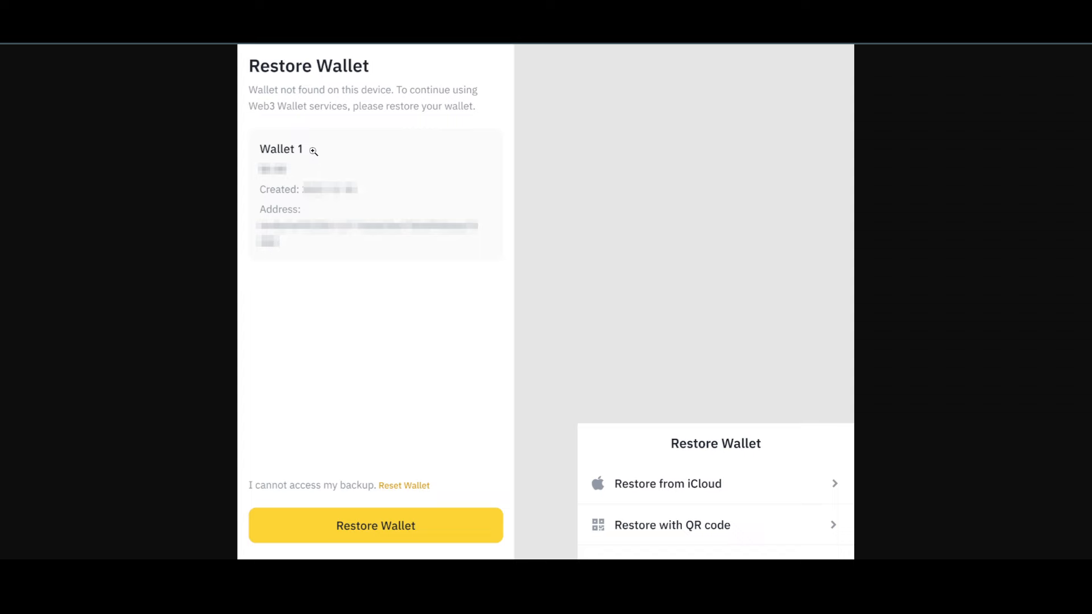
mouse_move(336, 336)
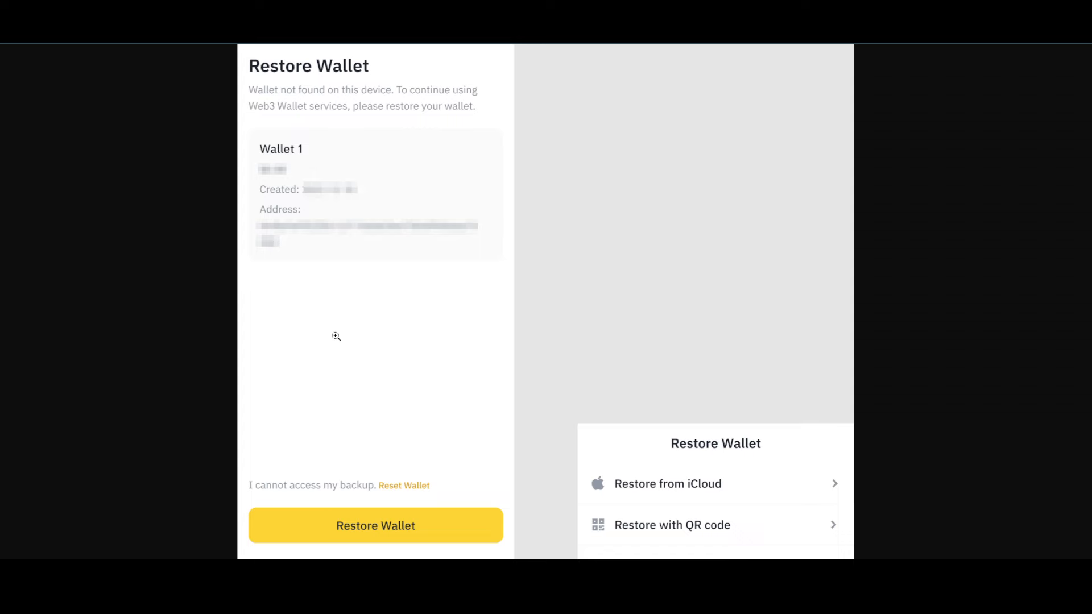
mouse_move(323, 534)
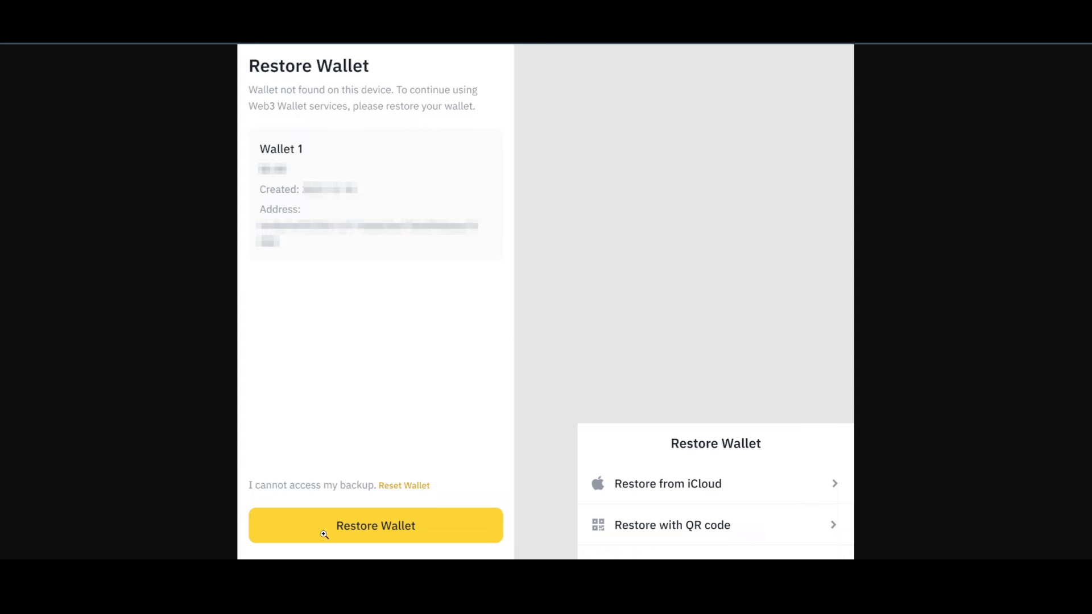
mouse_move(704, 508)
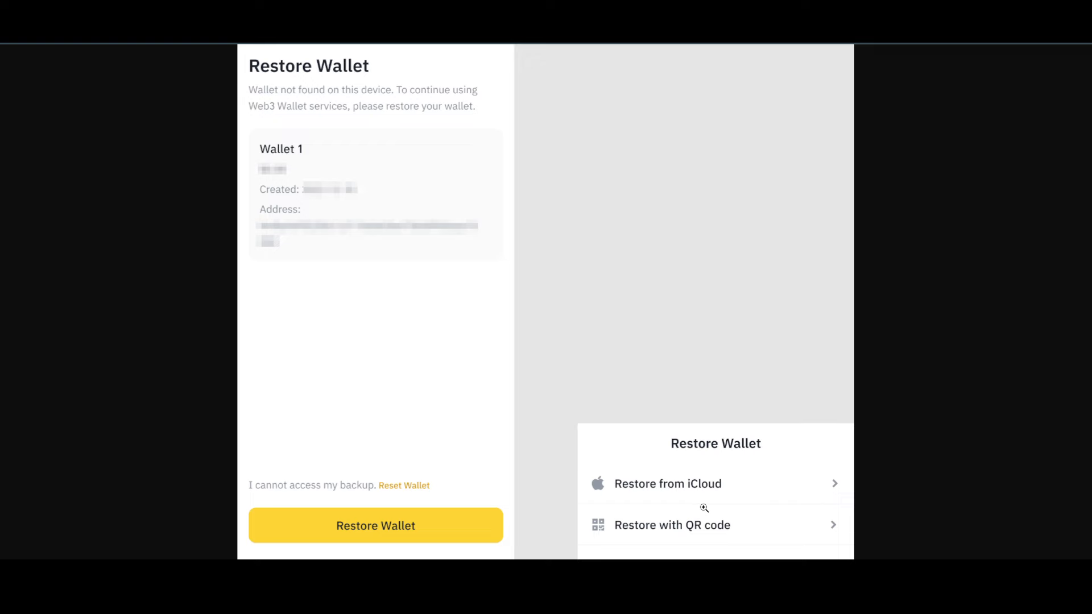
mouse_move(743, 496)
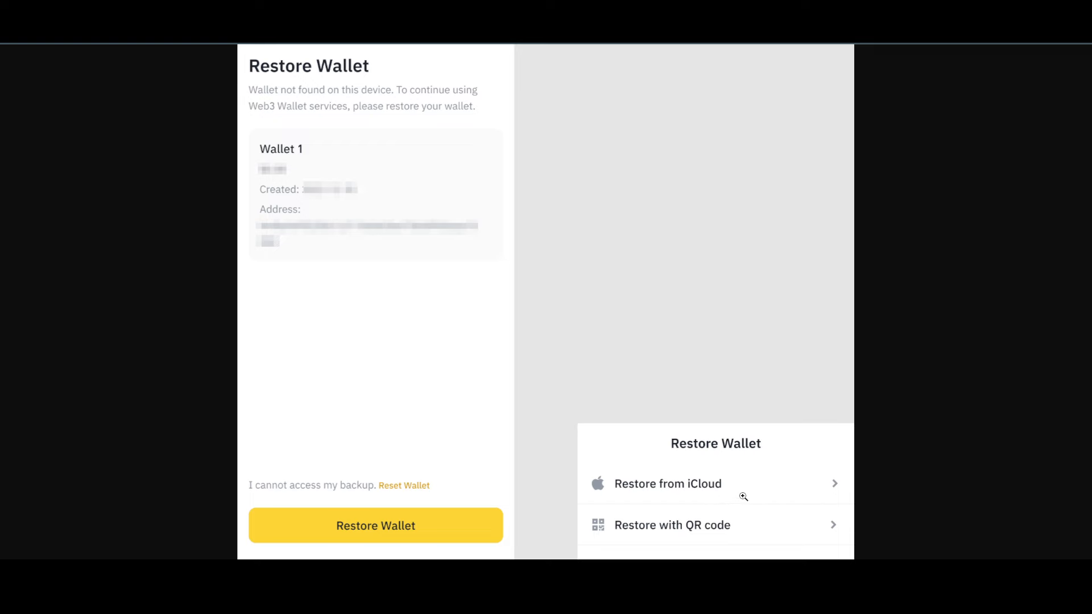
mouse_move(761, 515)
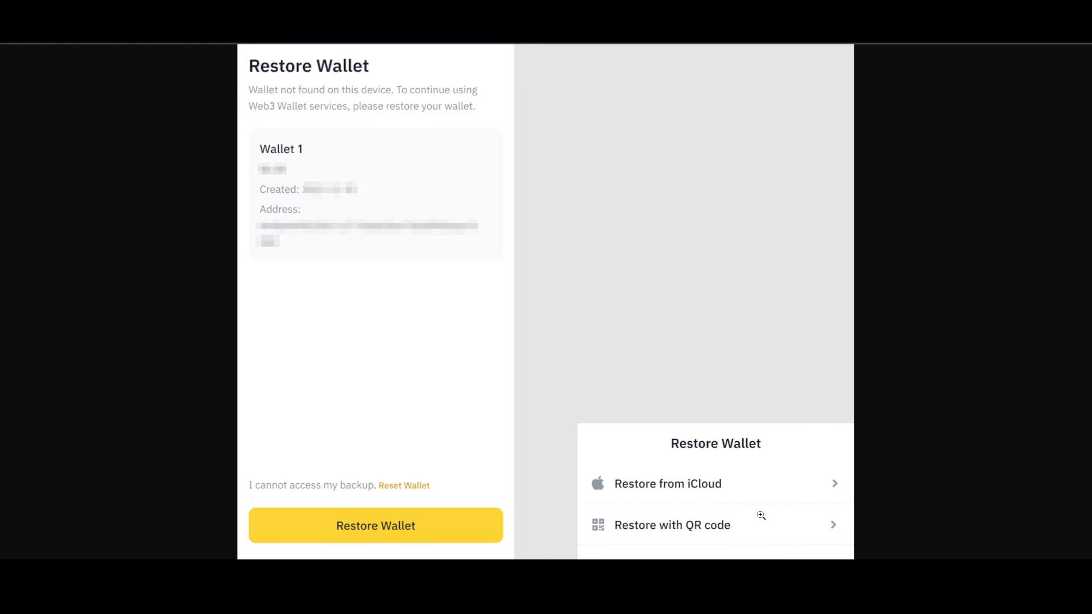
mouse_move(642, 288)
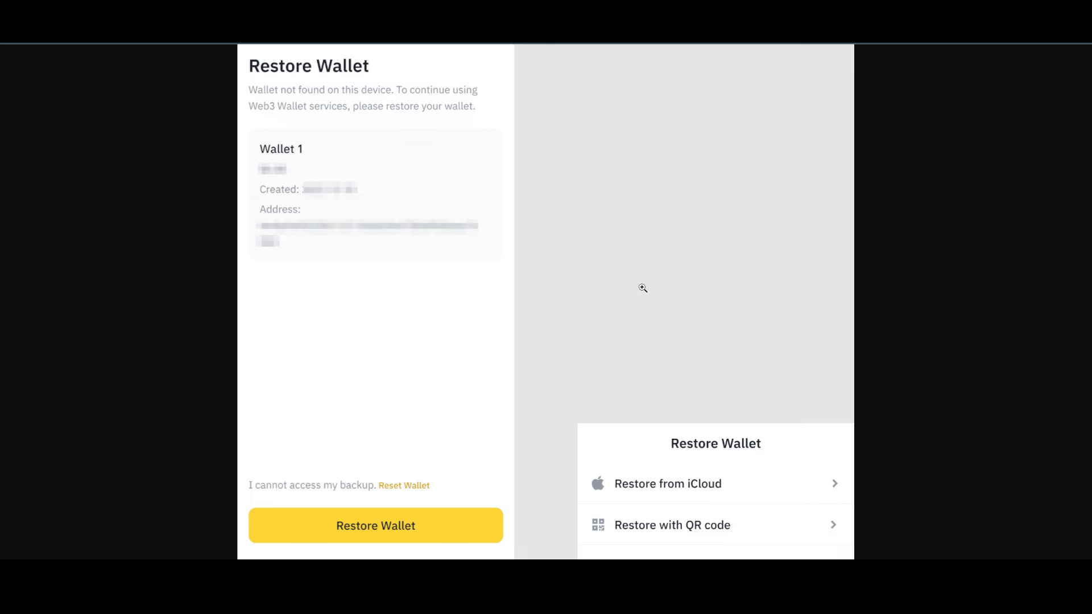
mouse_move(635, 378)
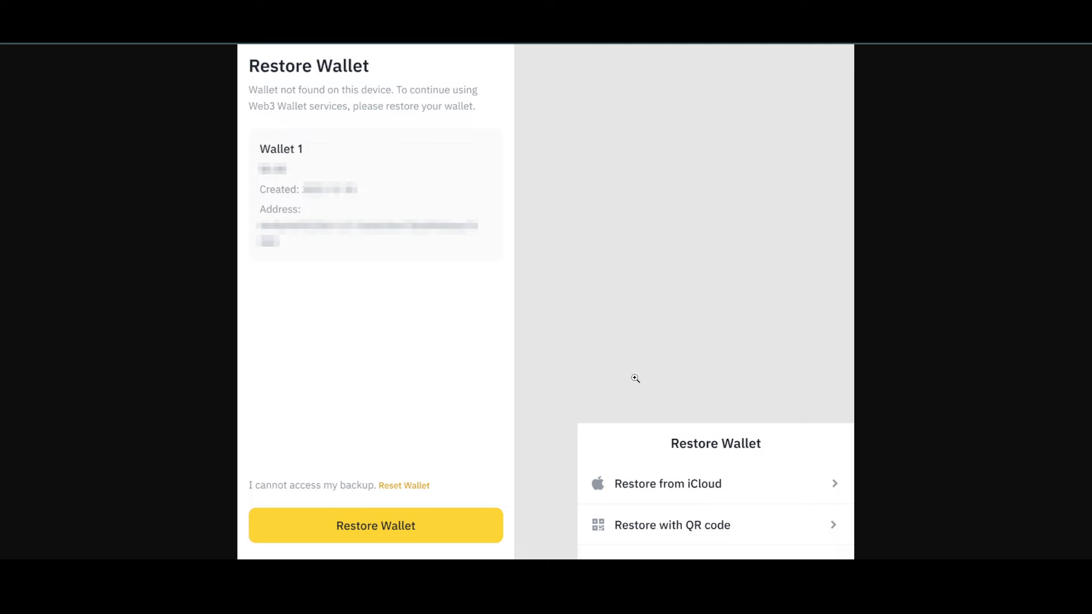
- Submit the recovery password on the Verify screen, bringing wallet restoration to 70%
left_click(375, 525)
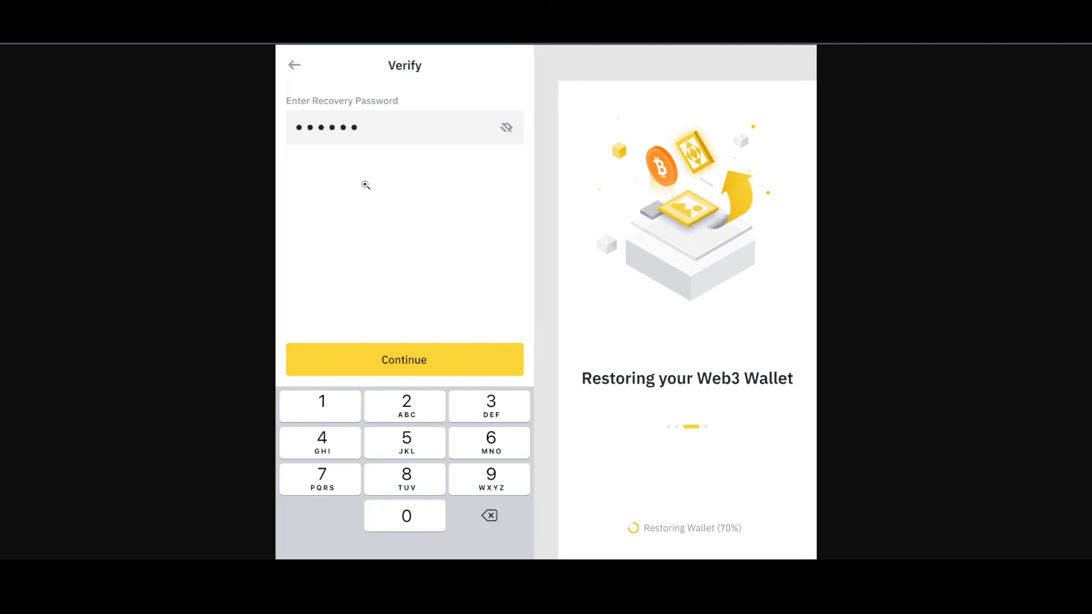
mouse_move(691, 407)
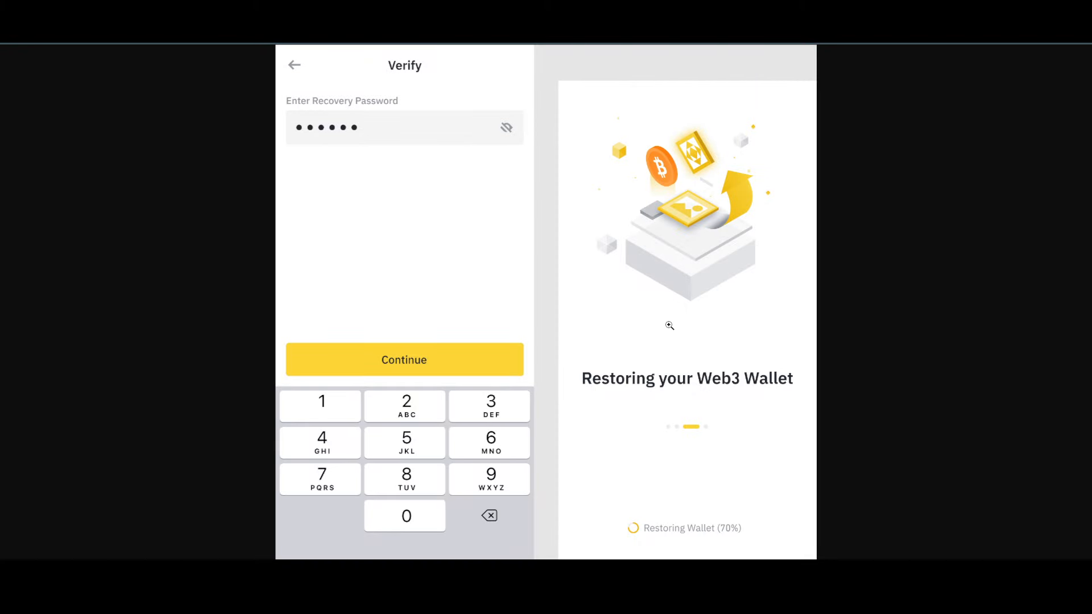
mouse_move(591, 233)
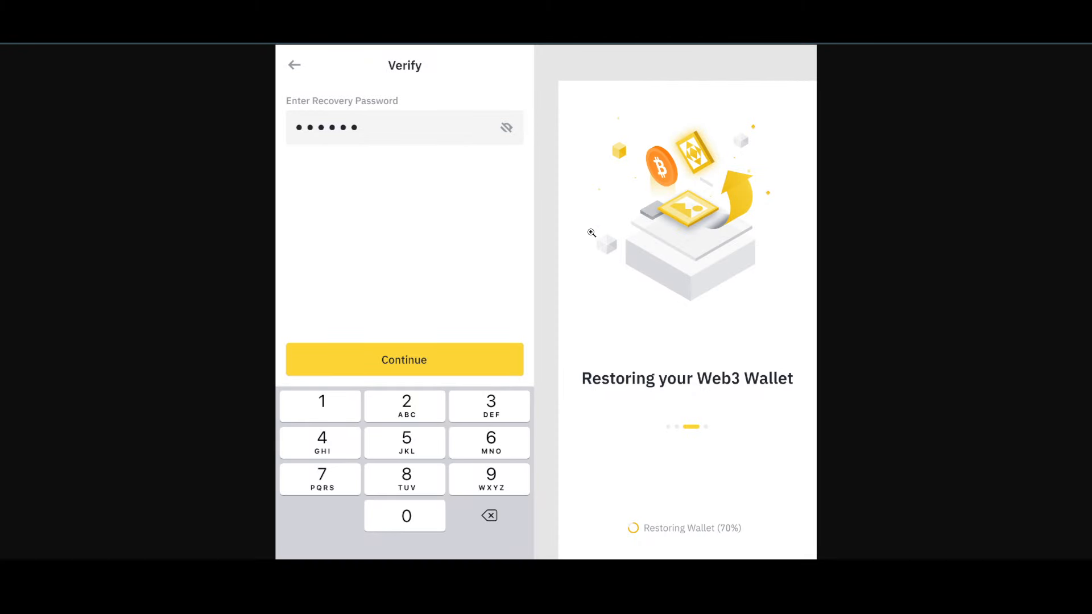
mouse_move(605, 174)
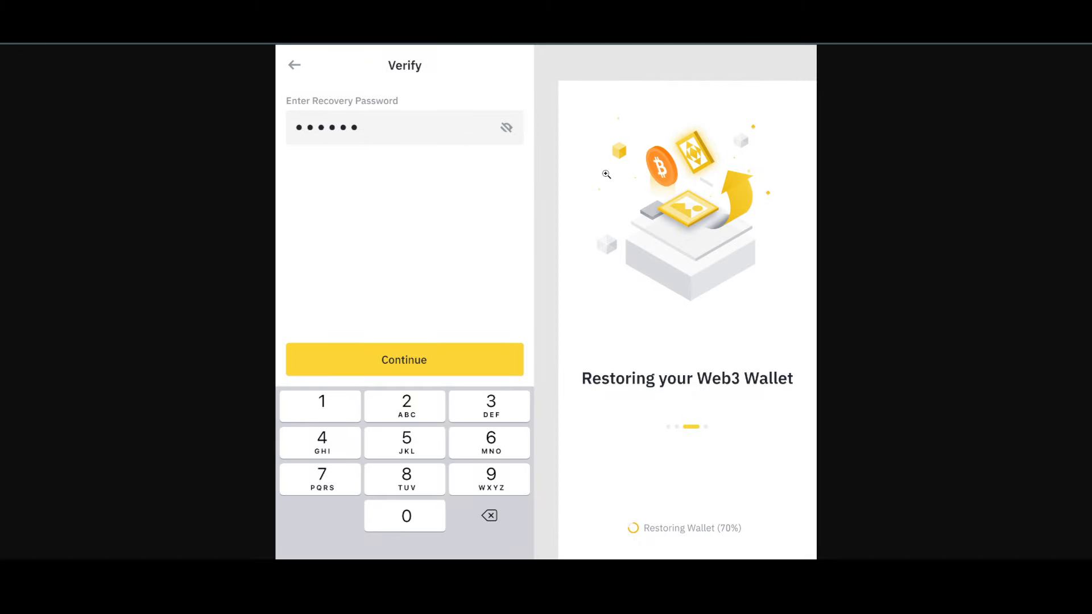